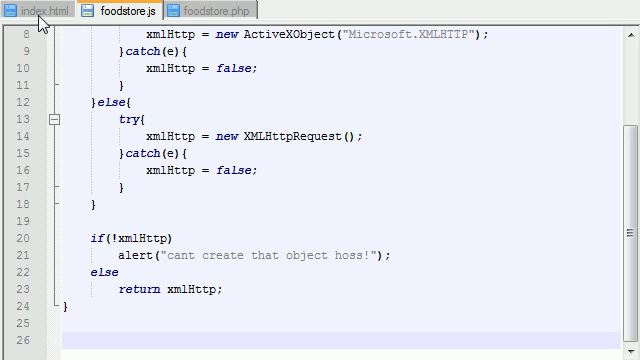
Step: Inspect index.html's body onload attribute for process(), then switch back to foodstore.js
{"action": "scroll", "scroll_direction": "up", "scroll_amount": 3}
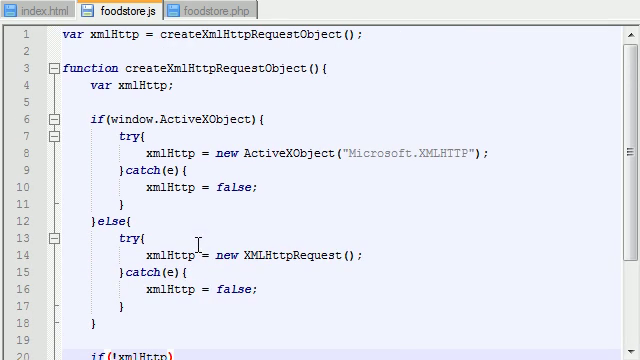
{"action": "mouse_move", "coordinate": [148, 35]}
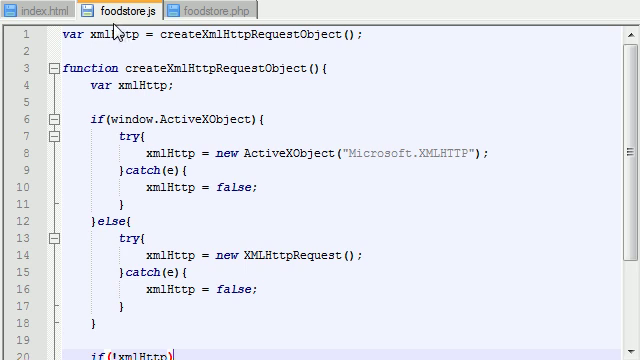
{"action": "scroll", "scroll_direction": "down", "scroll_amount": 3}
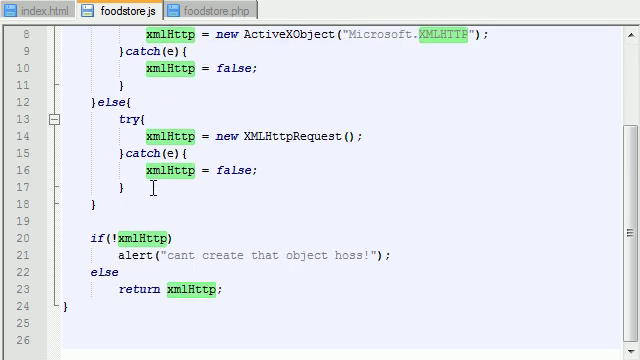
{"action": "left_click", "coordinate": [90, 350]}
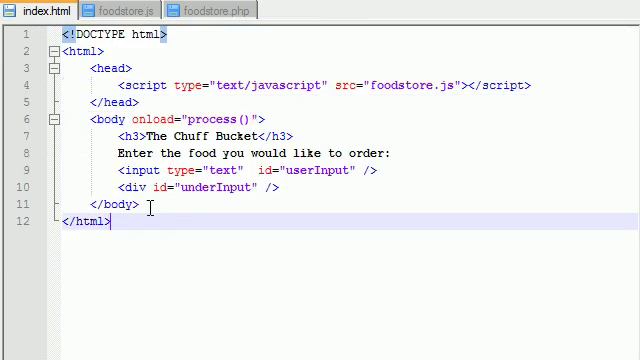
{"action": "mouse_move", "coordinate": [186, 250]}
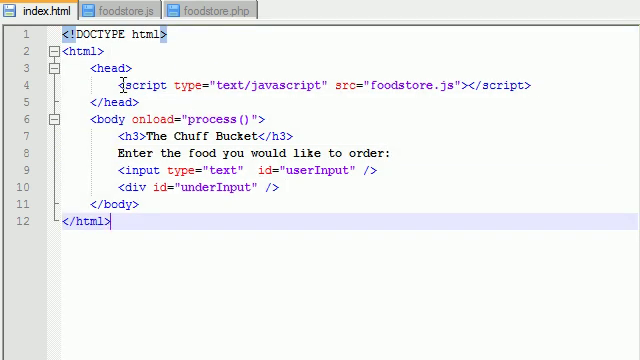
{"action": "left_click", "coordinate": [123, 10]}
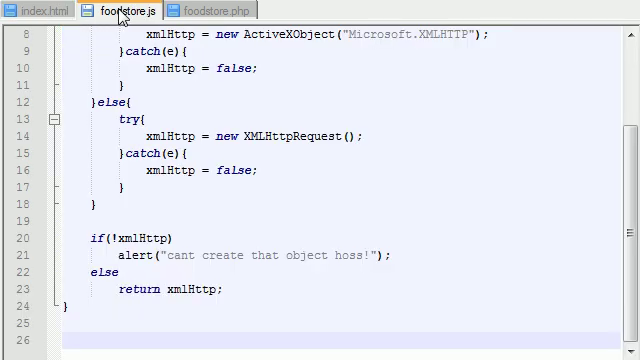
{"action": "left_click", "coordinate": [35, 10]}
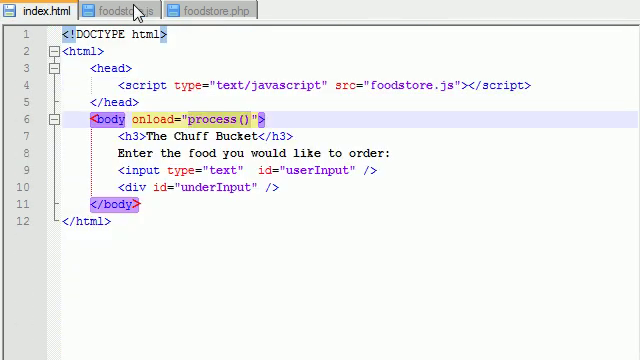
{"action": "left_click", "coordinate": [118, 9]}
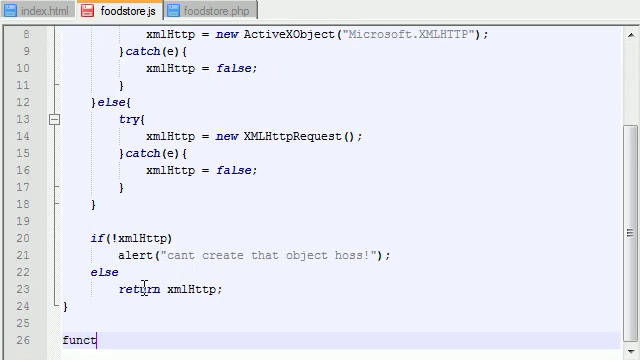
Step: Finish typing function process(){} below the object creation code, caret inside the braces
{"action": "type", "text": "ion process"}
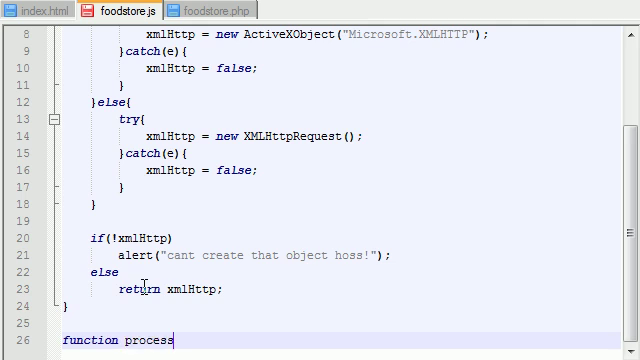
{"action": "type", "text": "(){}"}
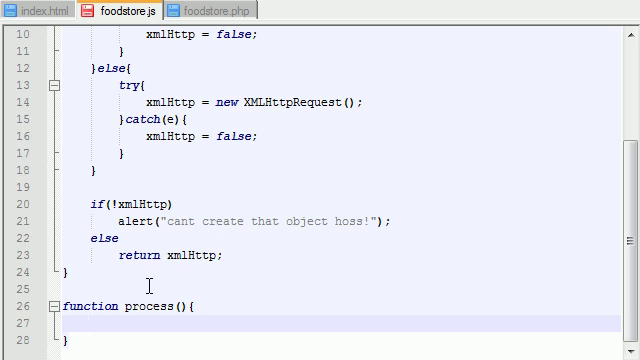
{"action": "left_click", "coordinate": [43, 10]}
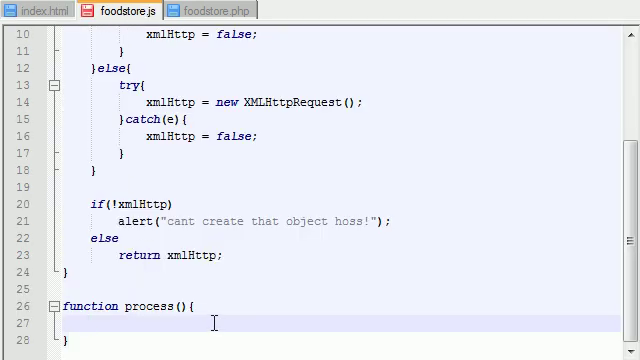
{"action": "mouse_move", "coordinate": [95, 330]}
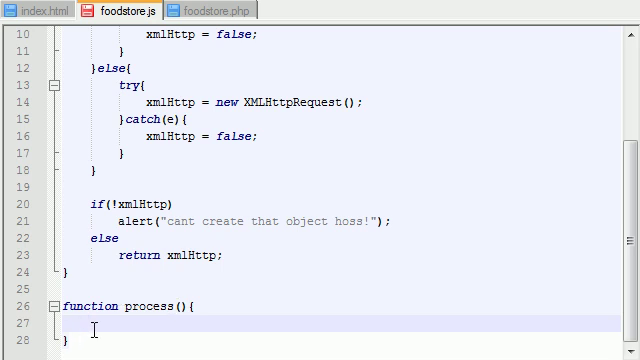
{"action": "mouse_move", "coordinate": [224, 346]}
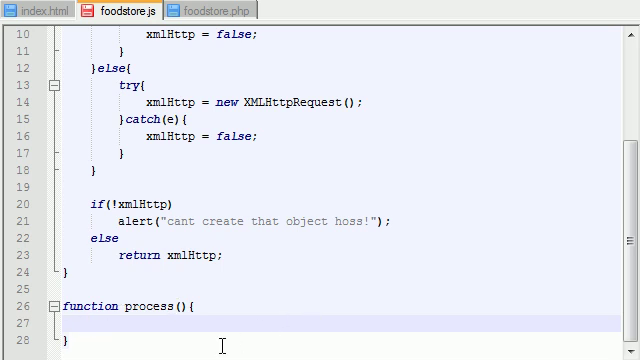
{"action": "scroll", "scroll_direction": "down", "scroll_amount": 3}
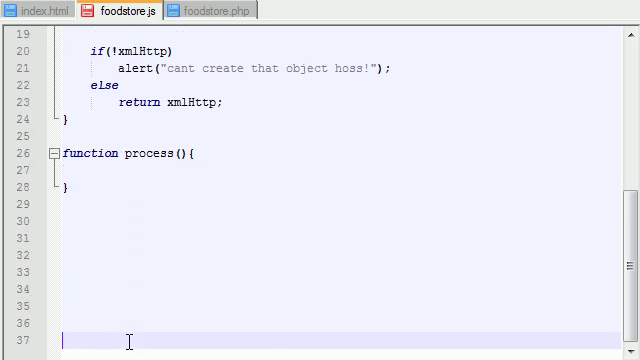
{"action": "scroll", "scroll_direction": "down", "scroll_amount": 3}
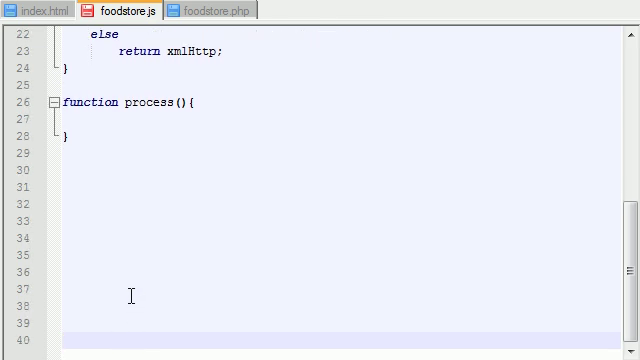
{"action": "scroll", "scroll_direction": "up", "scroll_amount": 3}
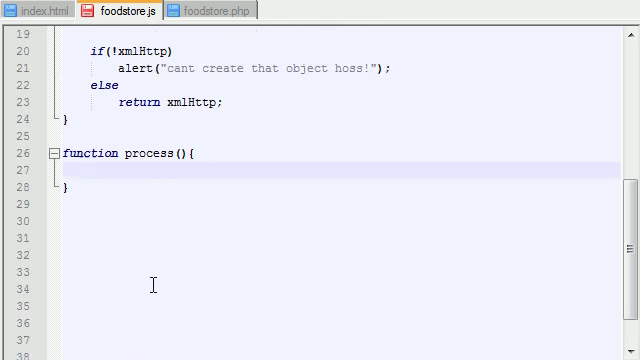
Step: Add an empty if/else block inside process()
{"action": "type", "text": "if(){"}
{"action": "type", "text": "}el"}
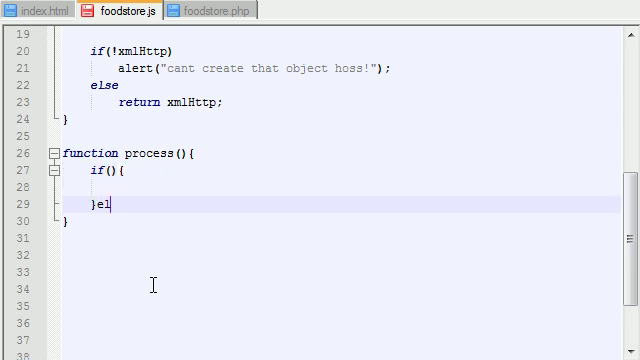
{"action": "type", "text": "se{"}
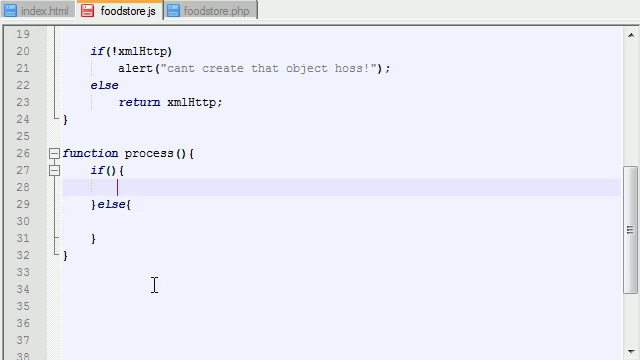
{"action": "mouse_move", "coordinate": [169, 313]}
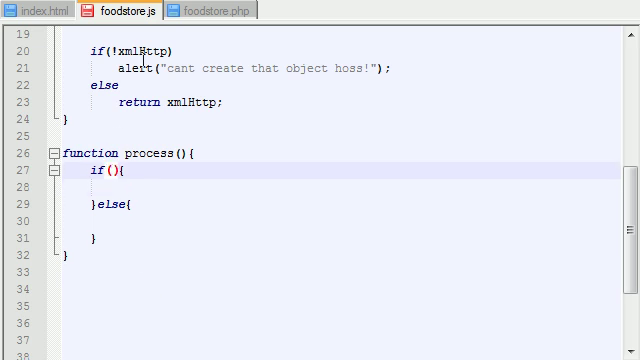
{"action": "mouse_move", "coordinate": [197, 152]}
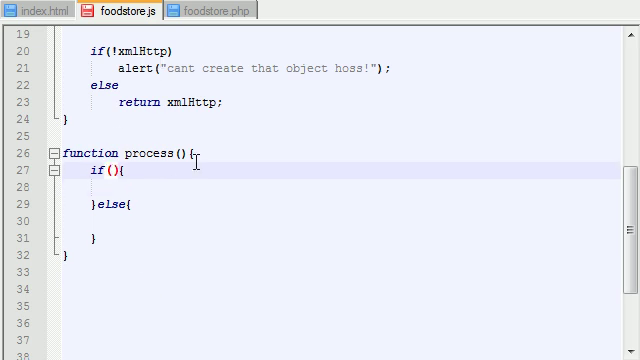
{"action": "double_click", "coordinate": [186, 100]}
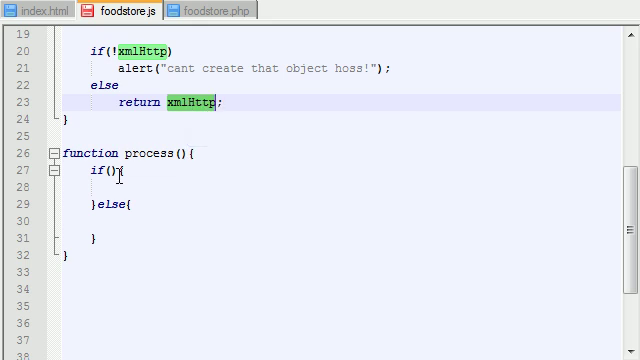
Step: Write the if condition as xmlHttp.readyState==4 || xmlHttp.readyState==4
{"action": "type", "text": "xmlHttp"}
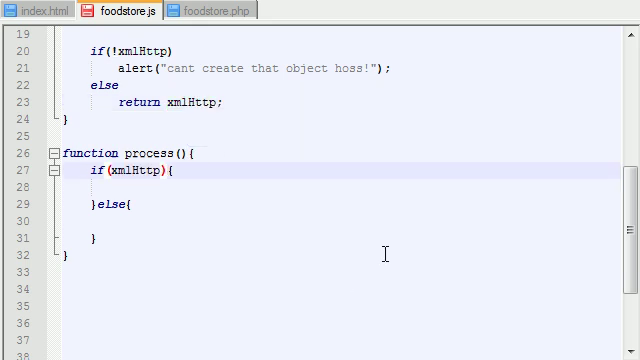
{"action": "type", "text": ".readyState"}
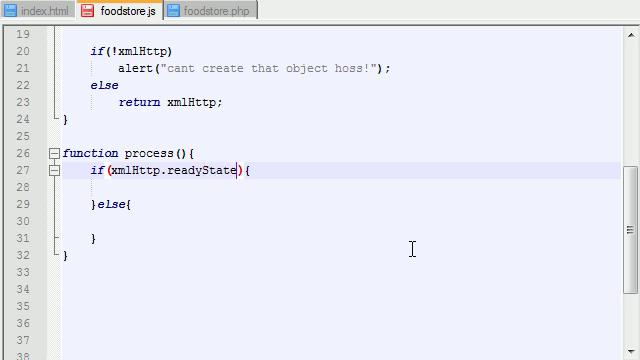
{"action": "type", "text": "==4"}
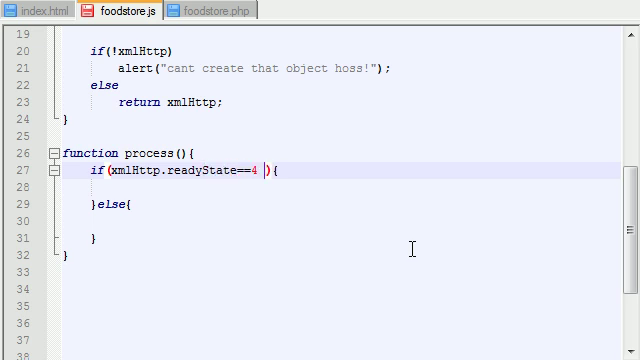
{"action": "type", "text": "||"}
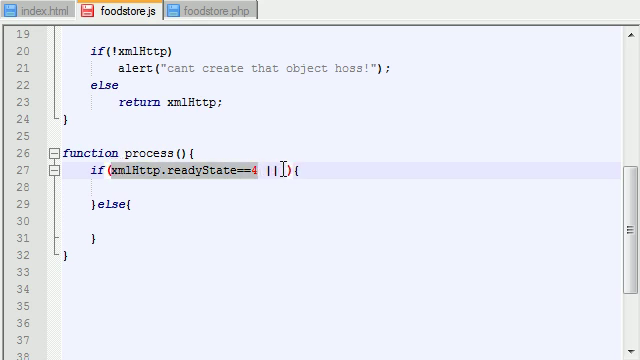
{"action": "type", "text": "xmlHttp.readyState==4"}
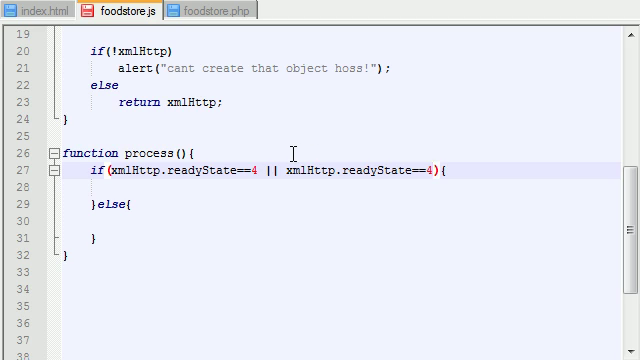
{"action": "mouse_move", "coordinate": [293, 185]}
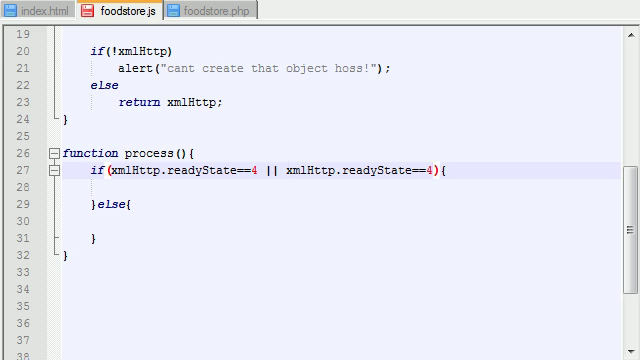
{"action": "double_click", "coordinate": [130, 169]}
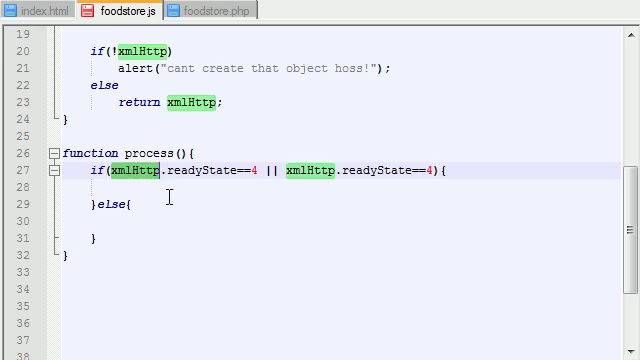
{"action": "mouse_move", "coordinate": [200, 199]}
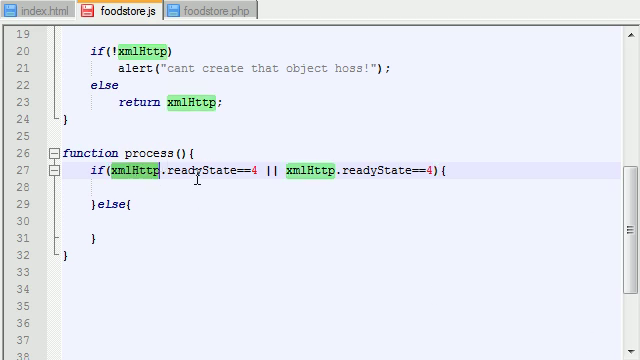
{"action": "left_click", "coordinate": [197, 170]}
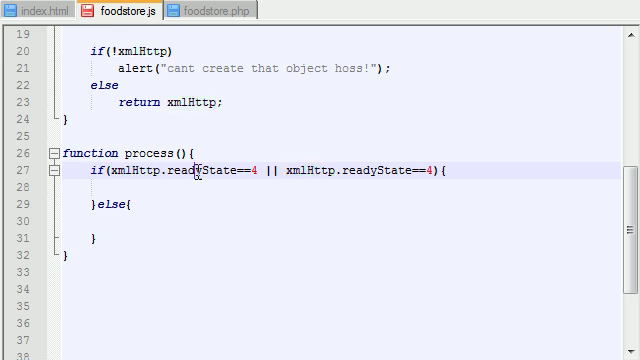
{"action": "double_click", "coordinate": [203, 169]}
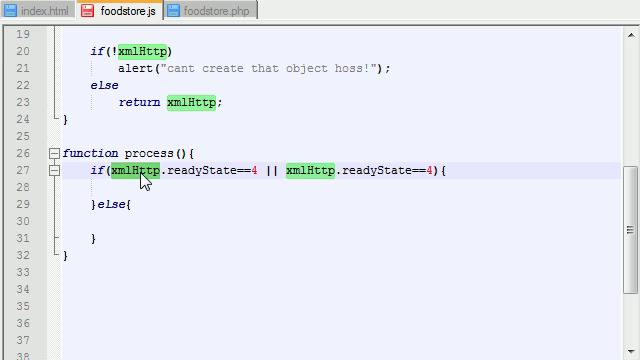
{"action": "mouse_move", "coordinate": [140, 180]}
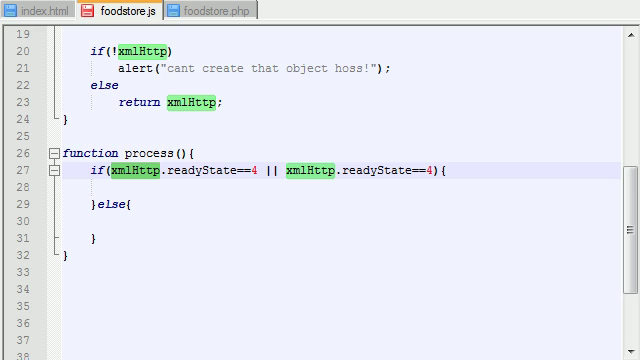
{"action": "left_click", "coordinate": [252, 170]}
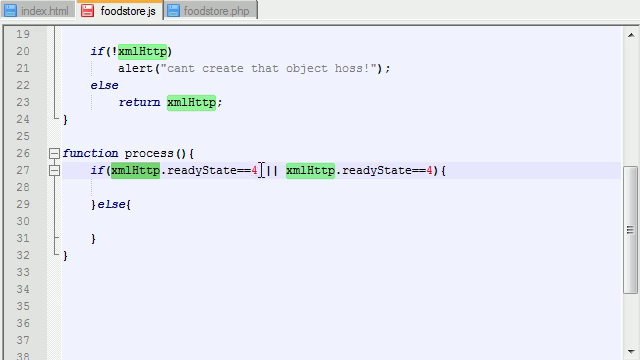
Step: Change the first readyState==4 to 0 and move to the empty line in the if block
{"action": "type", "text": "0"}
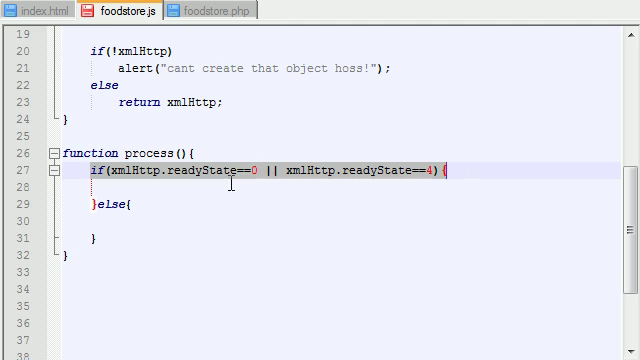
{"action": "left_click", "coordinate": [226, 190]}
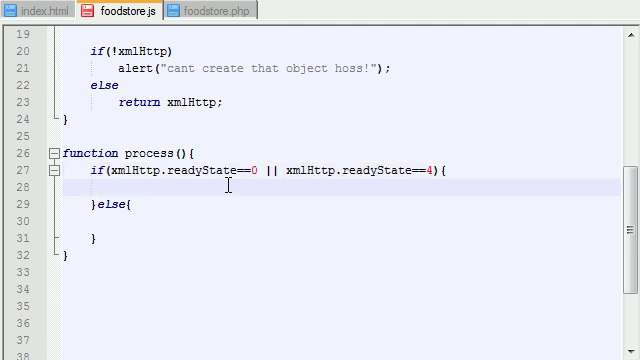
{"action": "left_click", "coordinate": [118, 189]}
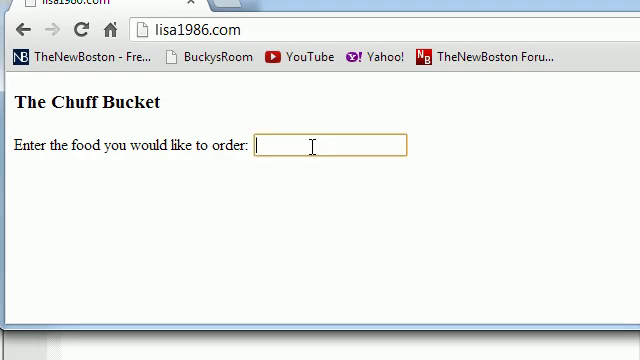
Step: Type 'cheese' into the Chuff Bucket food order field
{"action": "type", "text": "cheese"}
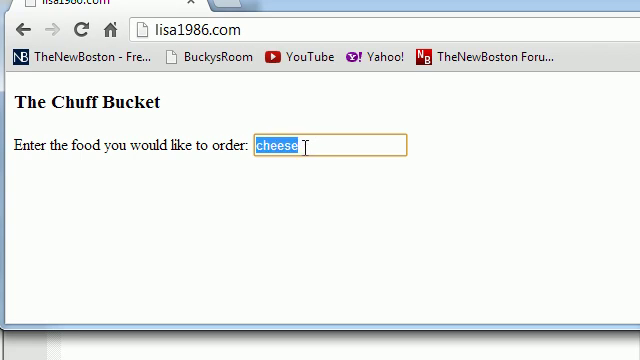
{"action": "mouse_move", "coordinate": [300, 147]}
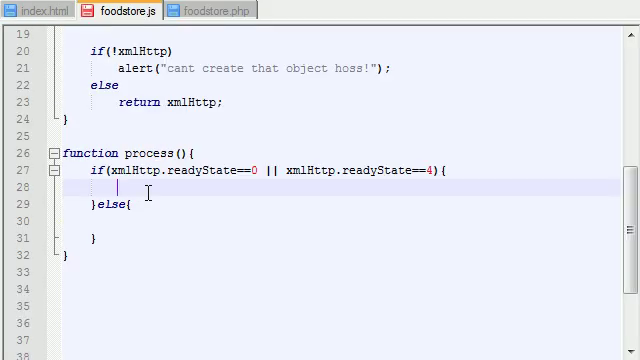
Step: Start line 28 with food = encodeURIComponent()
{"action": "type", "text": "food"}
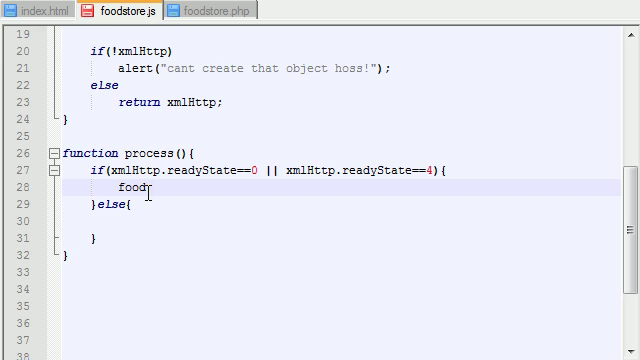
{"action": "type", "text": "="}
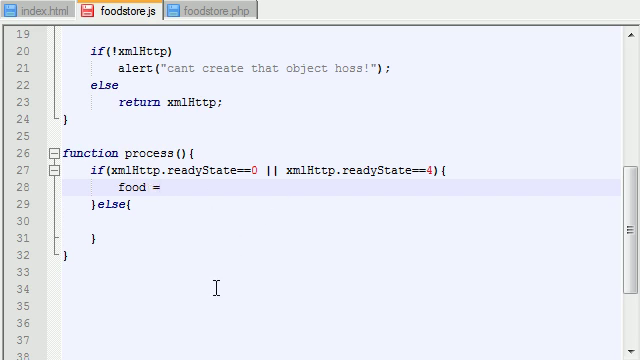
{"action": "type", "text": "encode"}
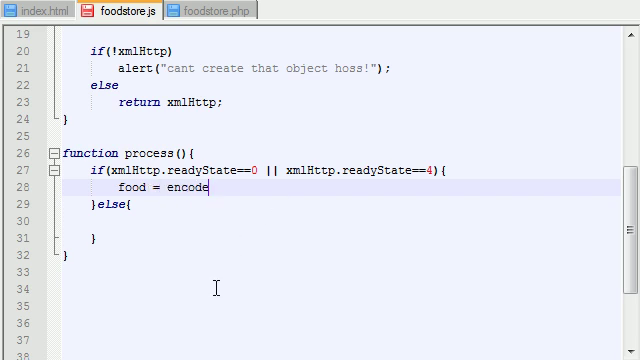
{"action": "type", "text": "URICc"}
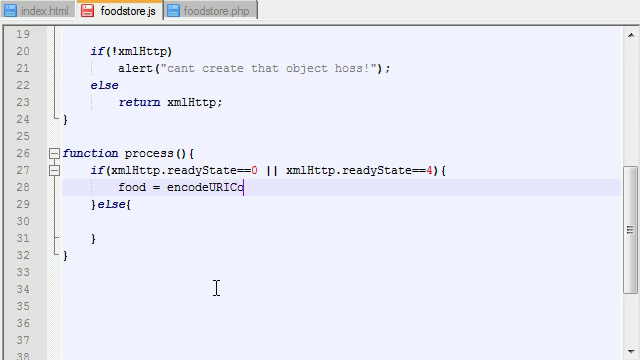
{"action": "type", "text": "mponent"}
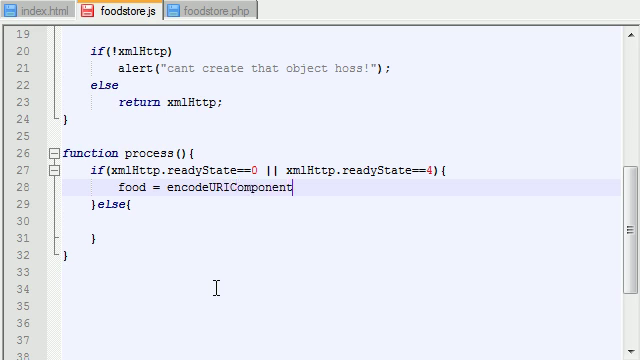
{"action": "type", "text": "()"}
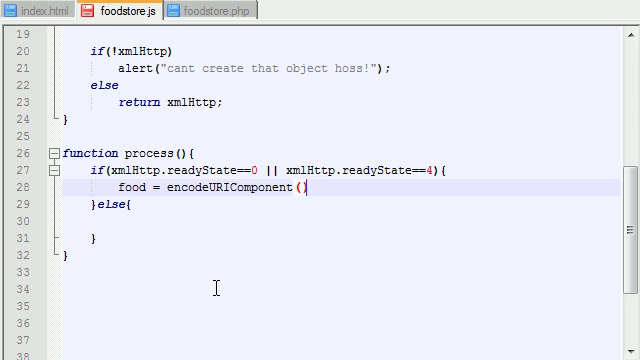
Step: Pass document.getElementById("userInput") into encodeURIComponent
{"action": "type", "text": "document."}
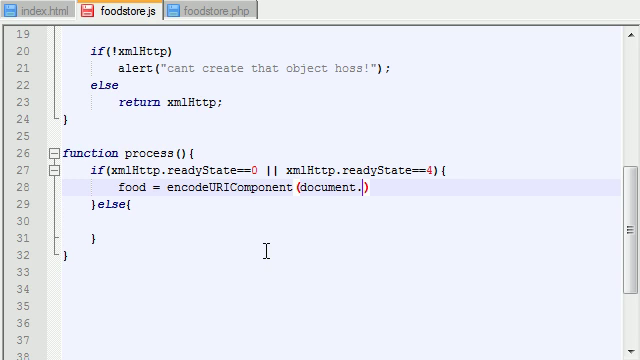
{"action": "type", "text": "get"}
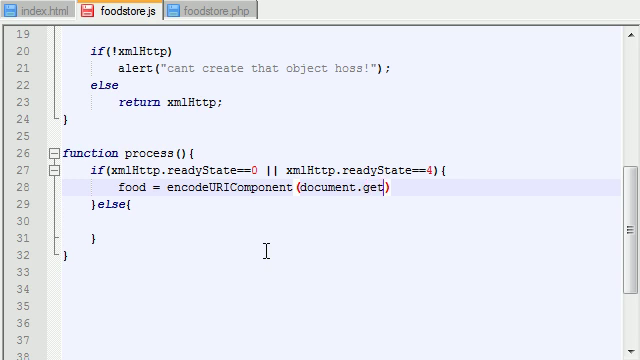
{"action": "type", "text": "ElementBy"}
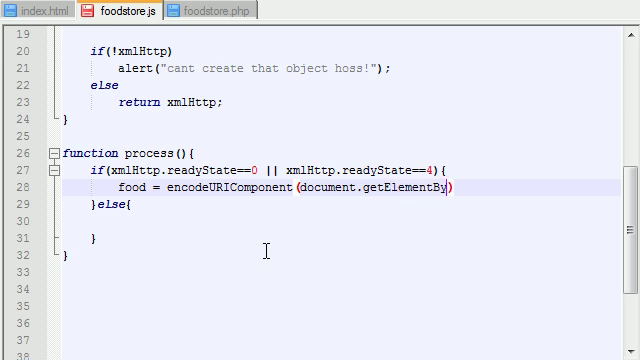
{"action": "type", "text": "d("}
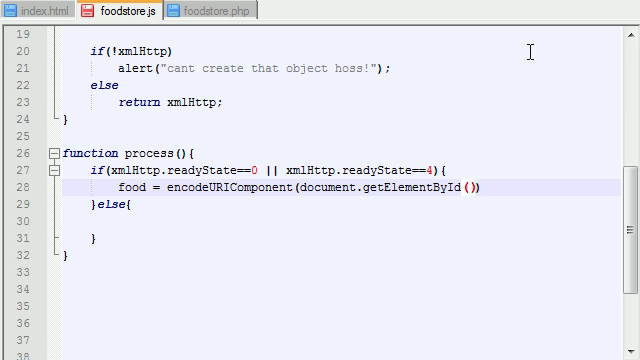
{"action": "type", "text": "\"\""}
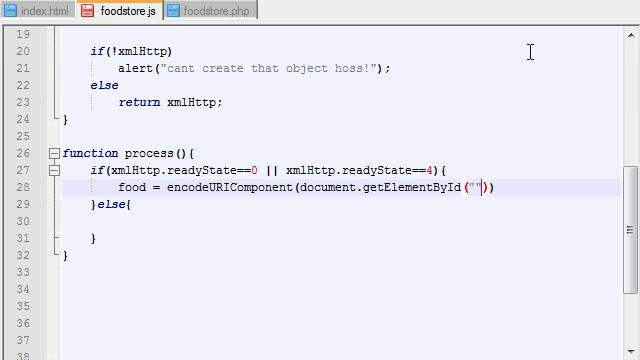
{"action": "type", "text": "use"}
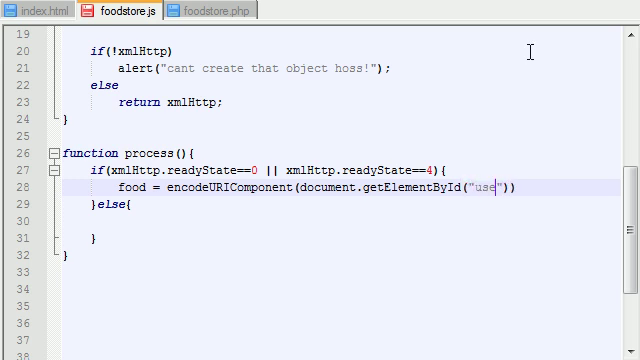
{"action": "type", "text": "rInput"}
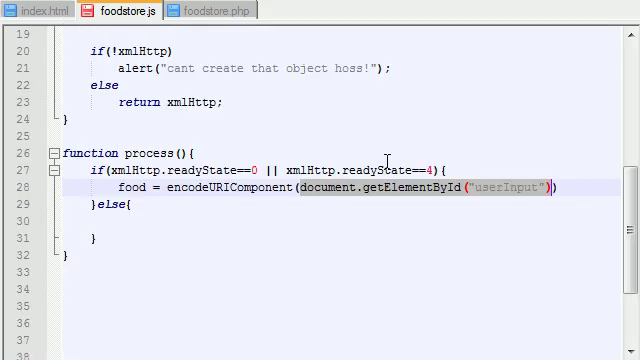
{"action": "mouse_move", "coordinate": [567, 160]}
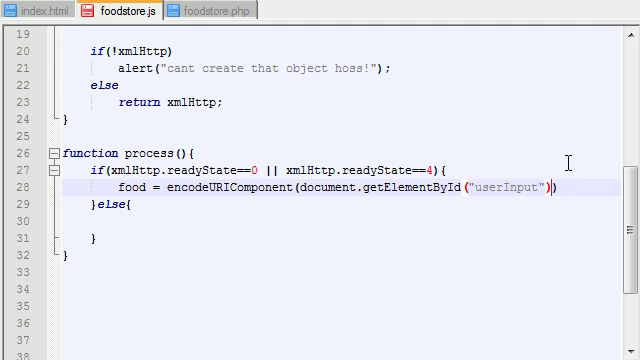
Step: Append .value to getElementById("userInput") so food takes the field's value
{"action": "type", "text": ".v"}
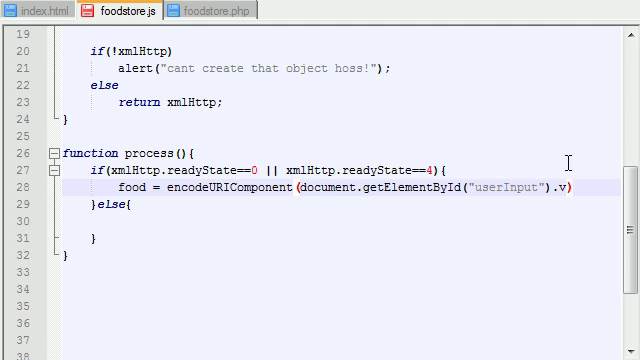
{"action": "type", "text": "alue"}
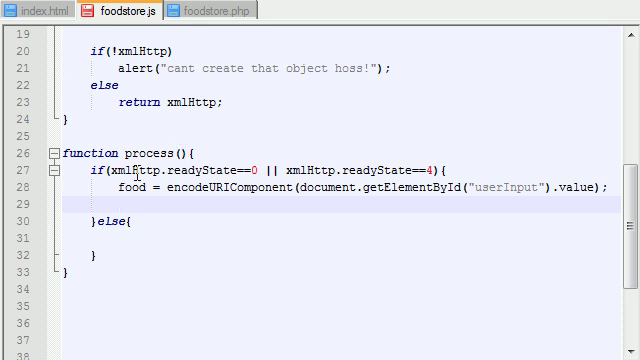
Step: Type xmlHttp.open(); on blank line 29 below the food assignment
{"action": "double_click", "coordinate": [134, 170]}
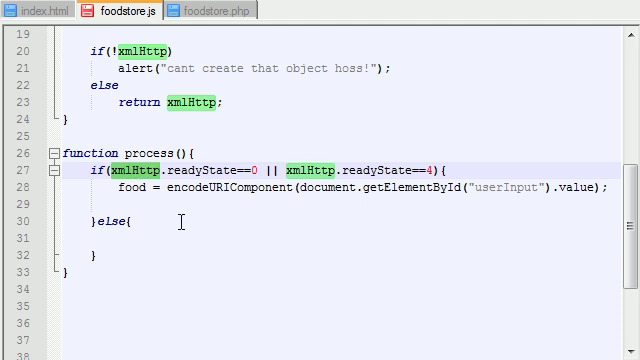
{"action": "left_click", "coordinate": [130, 205]}
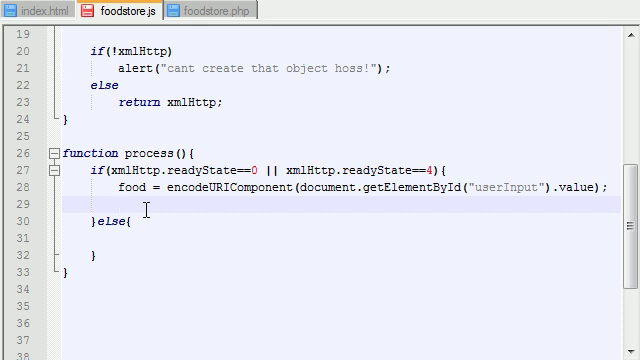
{"action": "type", "text": "xml"}
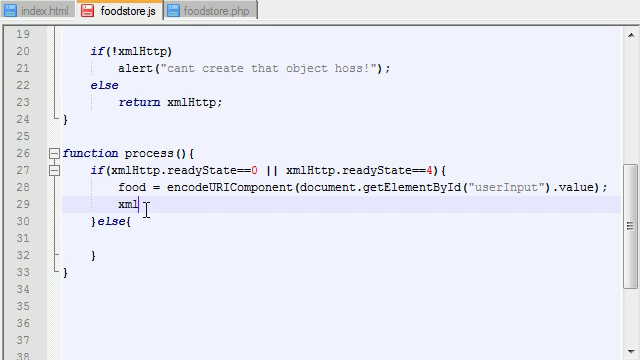
{"action": "type", "text": "H"}
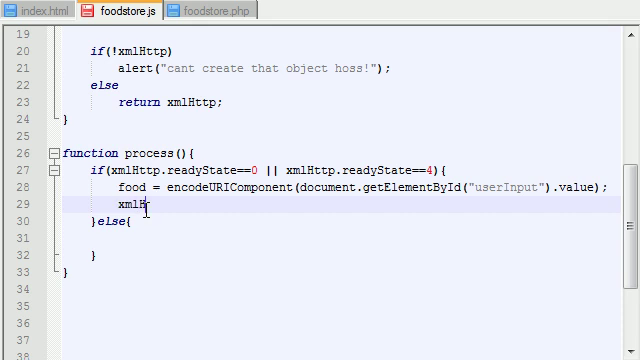
{"action": "type", "text": "ttp."}
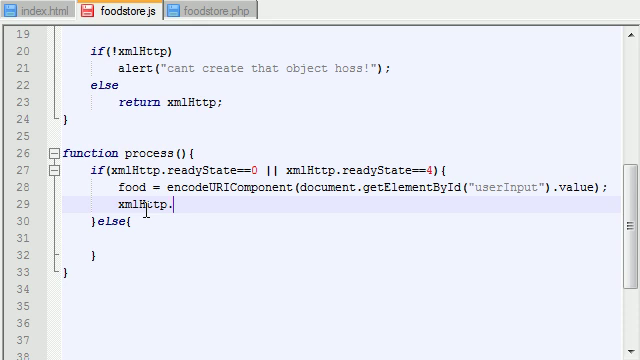
{"action": "type", "text": "open ()"}
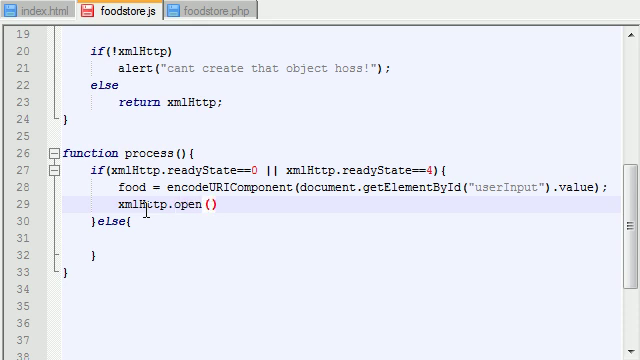
{"action": "type", "text": ";"}
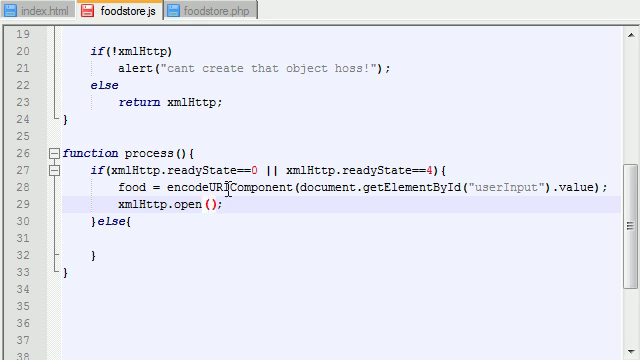
Step: Check foodstore.php, then enter "GET" as the first open() argument
{"action": "type", "text": "\"\""}
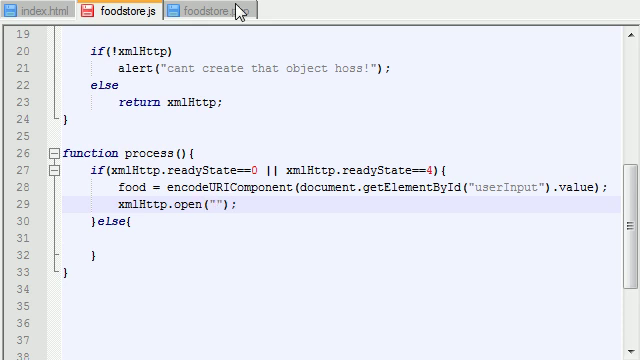
{"action": "left_click", "coordinate": [218, 11]}
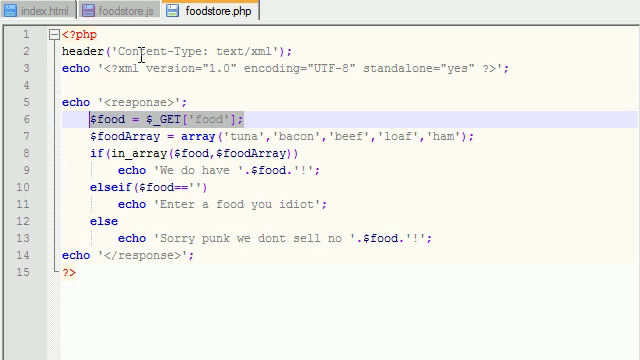
{"action": "left_click", "coordinate": [110, 11]}
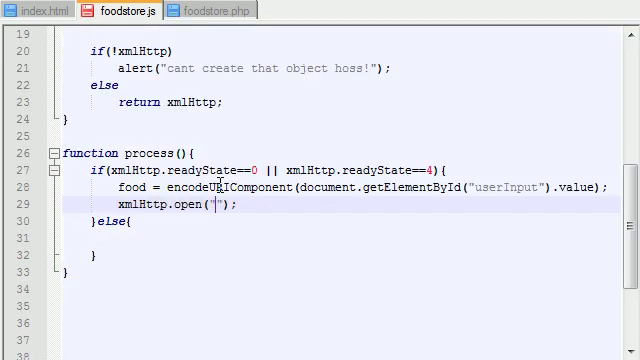
{"action": "mouse_move", "coordinate": [237, 152]}
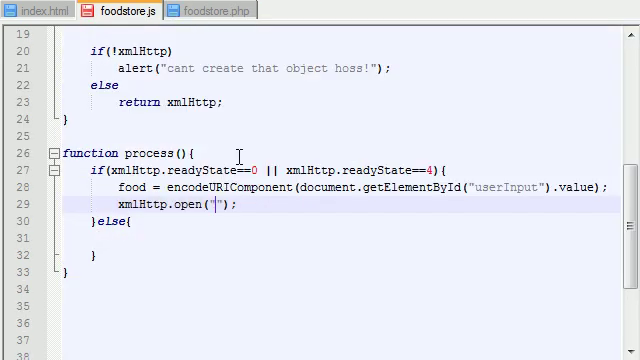
{"action": "type", "text": "GET"}
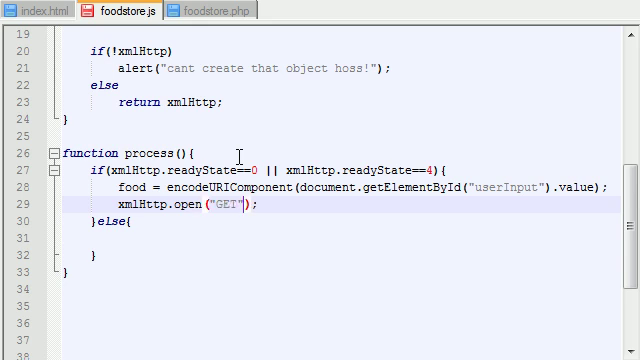
Step: Add a second quoted argument, partly typed as "foods"
{"action": "type", "text": ","}
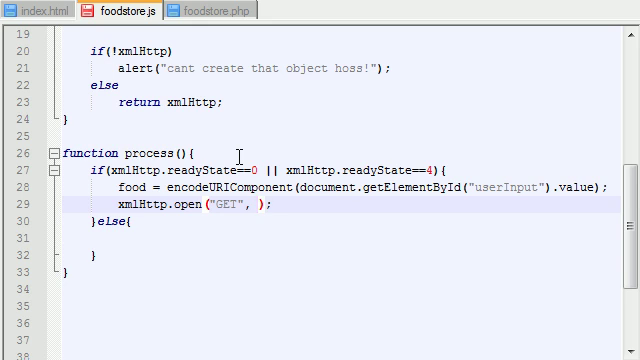
{"action": "left_click", "coordinate": [259, 210]}
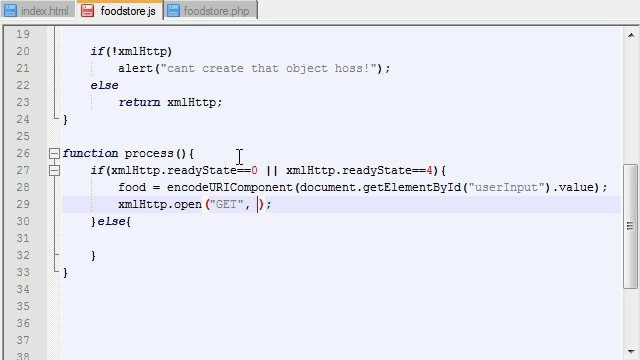
{"action": "type", "text": "\"\""}
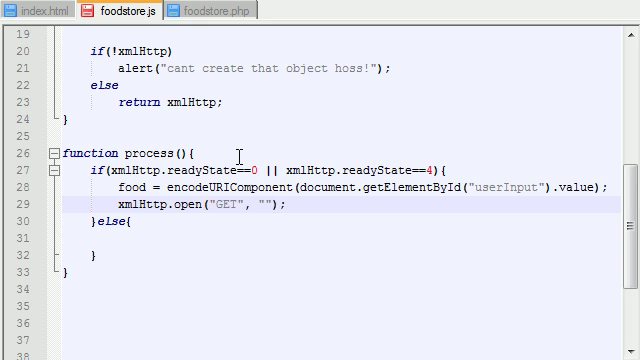
{"action": "left_click", "coordinate": [268, 208]}
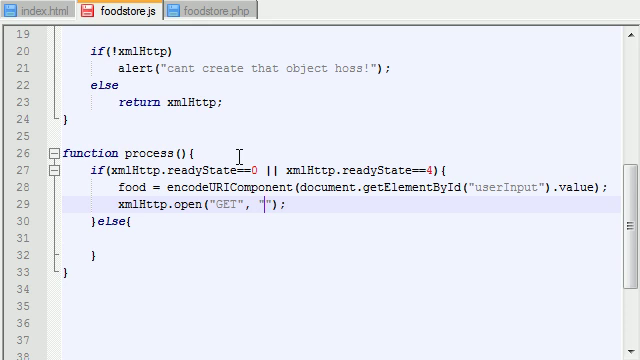
{"action": "type", "text": "foods"}
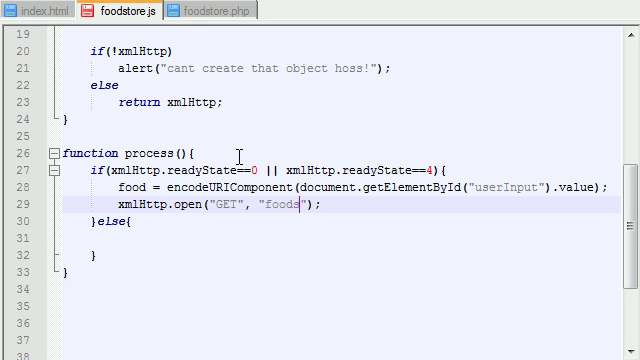